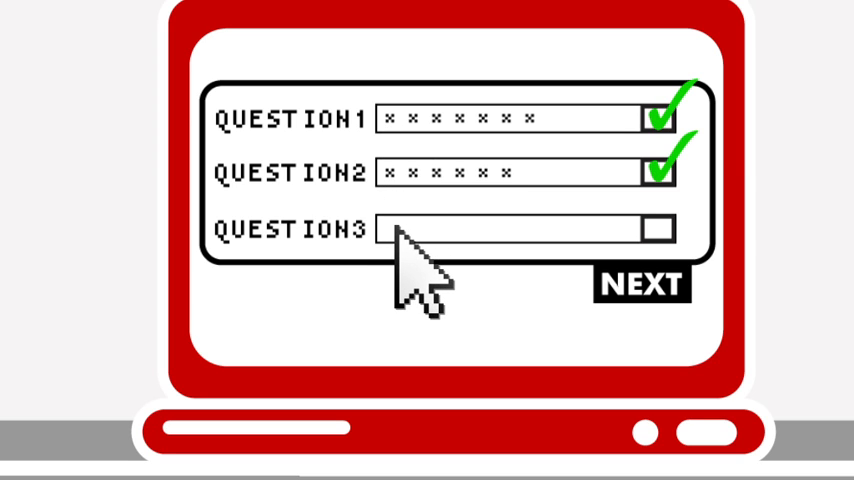
- Answer security question 3 and continue to the new-password step
left_click(510, 228)
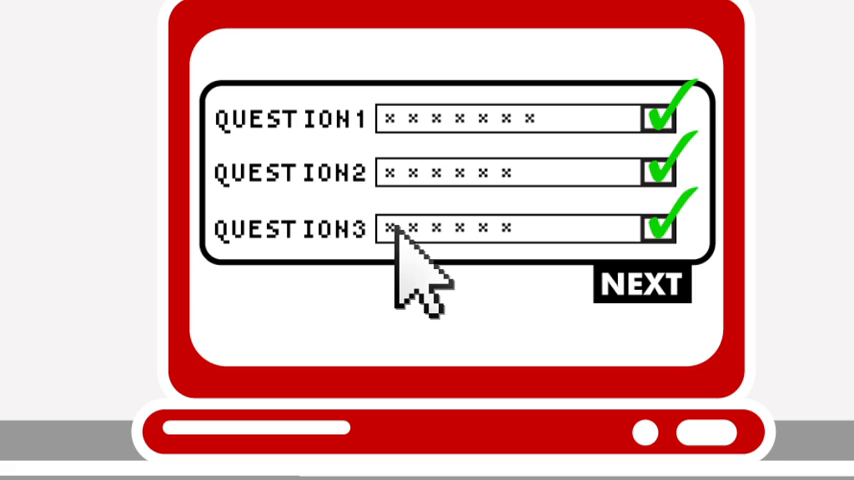
left_click(641, 284)
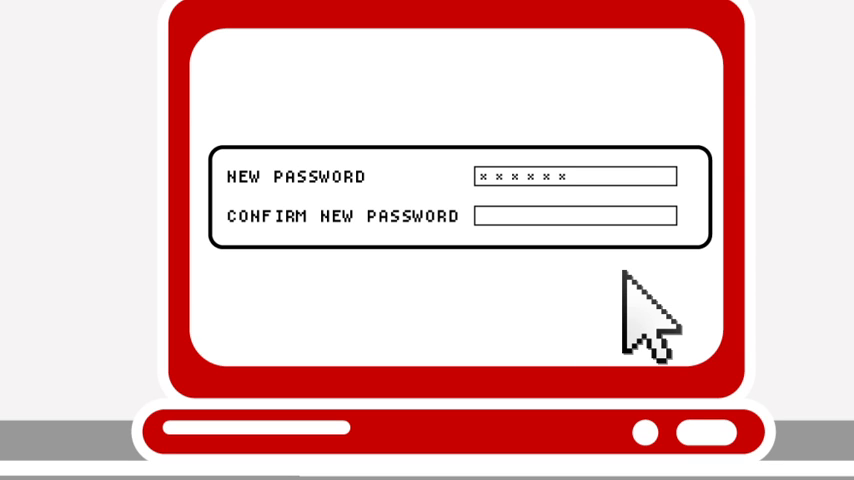